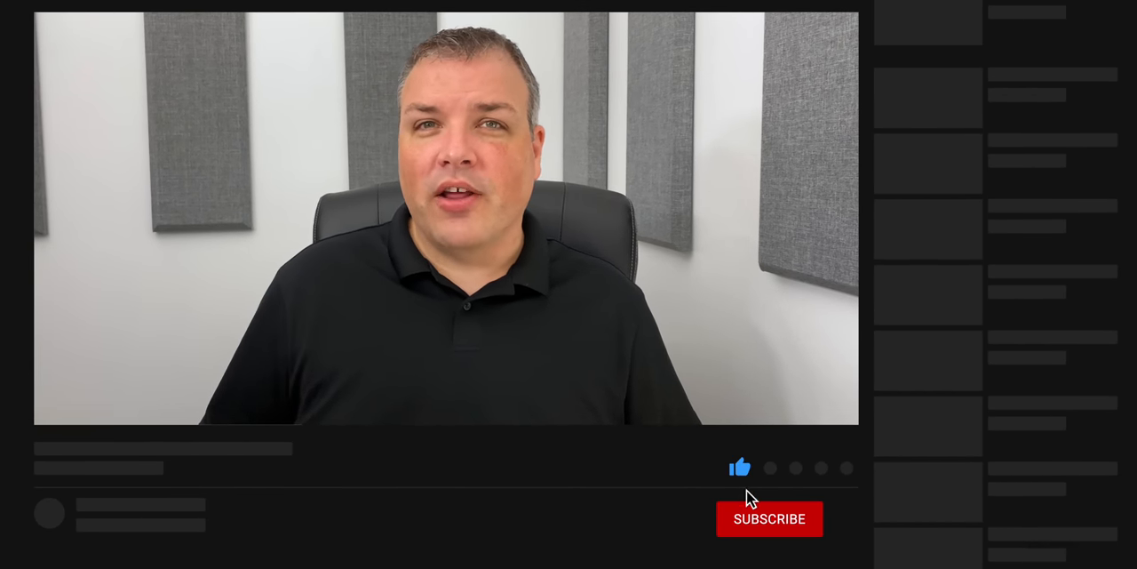
Run the Cinebench R20 CPU benchmark and view the 1440-point score in the ranking.
{"action": "left_click", "coordinate": [768, 519]}
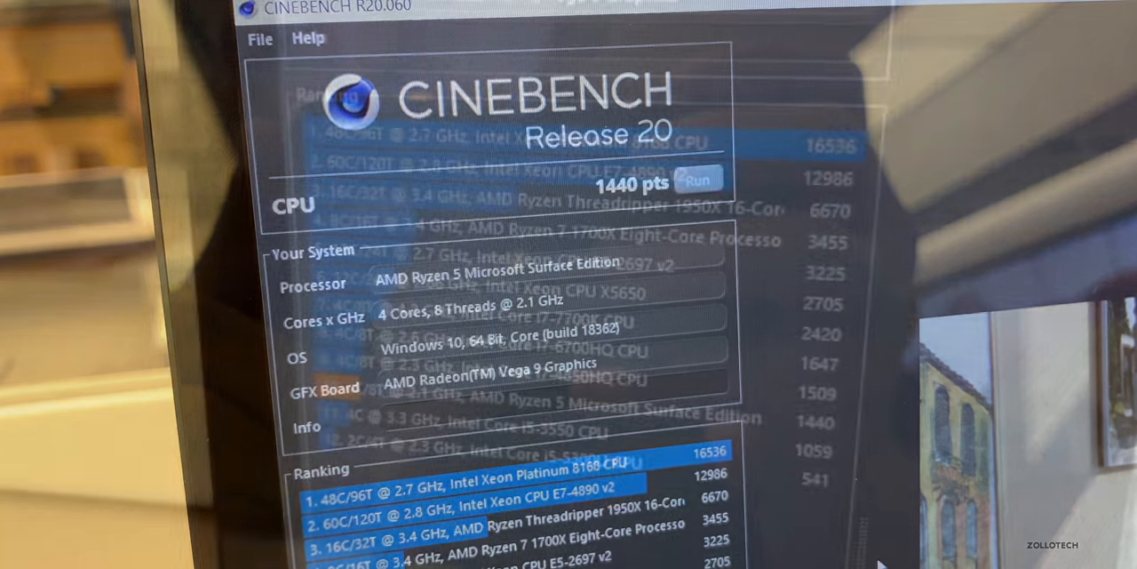
{"action": "scroll", "scroll_direction": "down", "scroll_amount": 3}
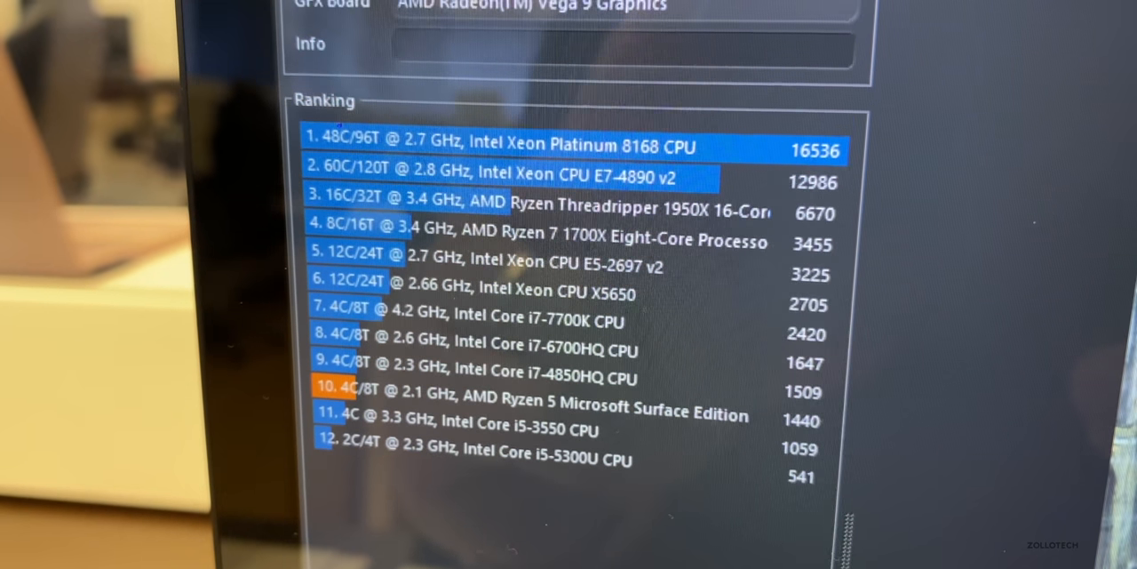